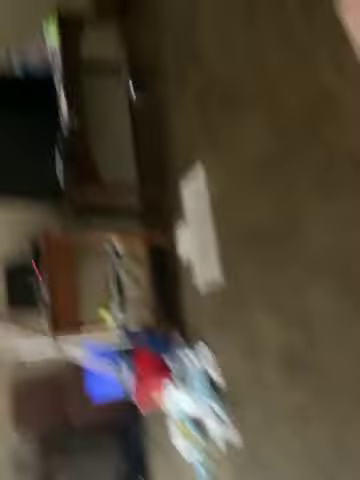
pyautogui.moveTo(180, 240)
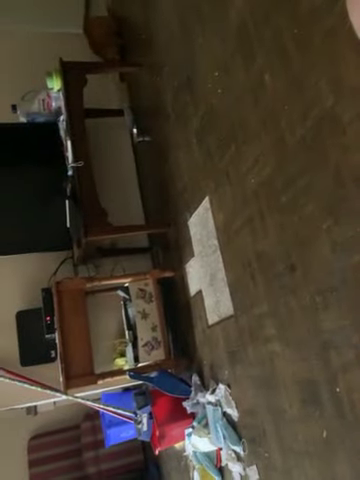